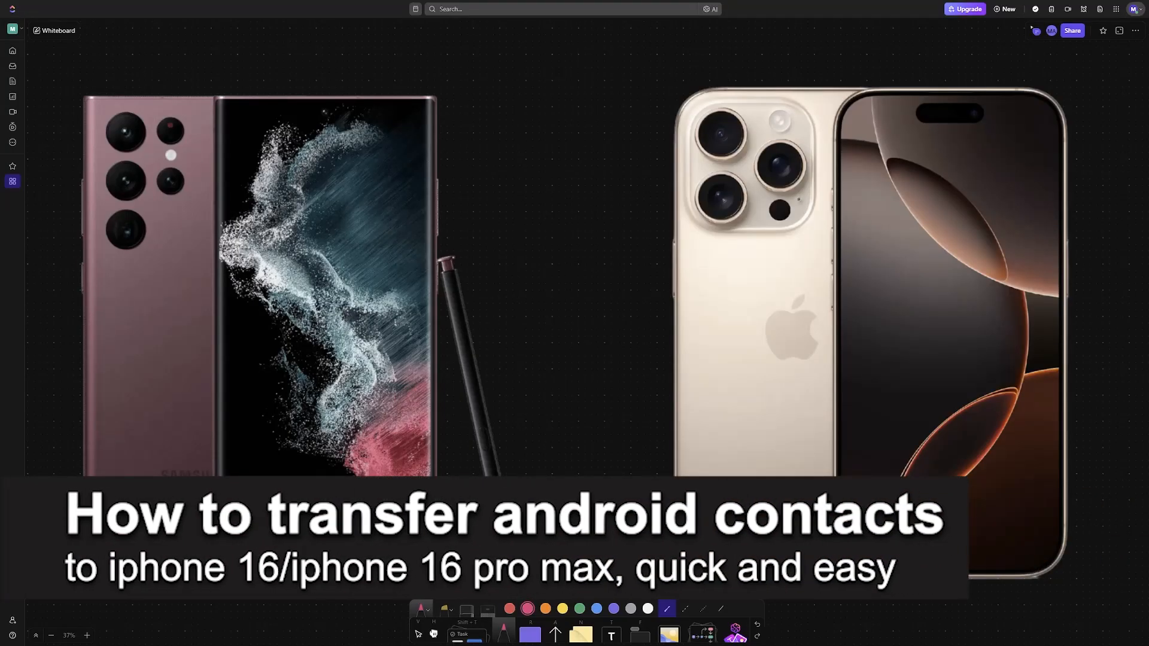
mouse_move(732, 338)
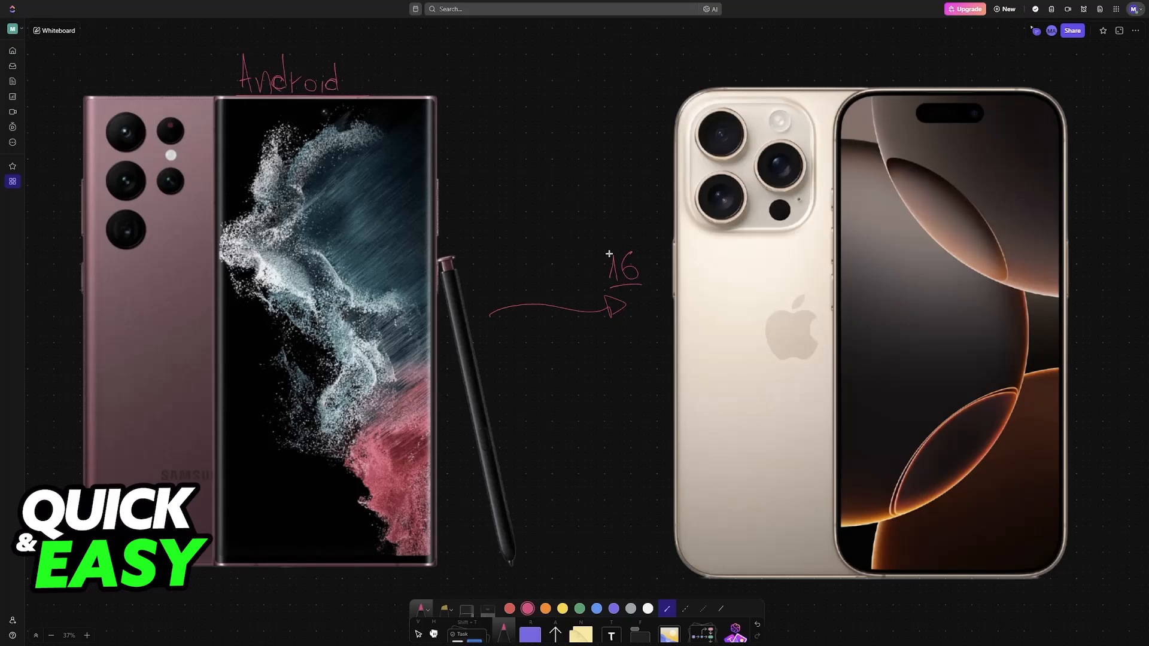
Mark the Phone menu dots, then bracket the contact list and point it at Export contacts
drag(619, 252, 612, 285)
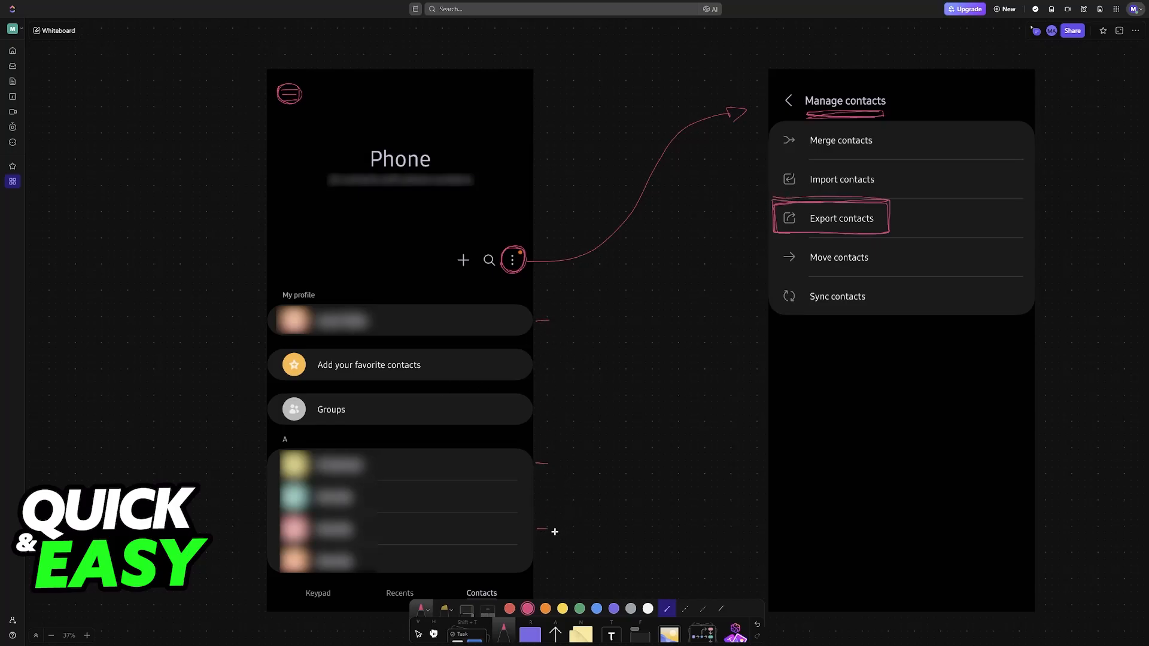
drag(555, 532, 756, 217)
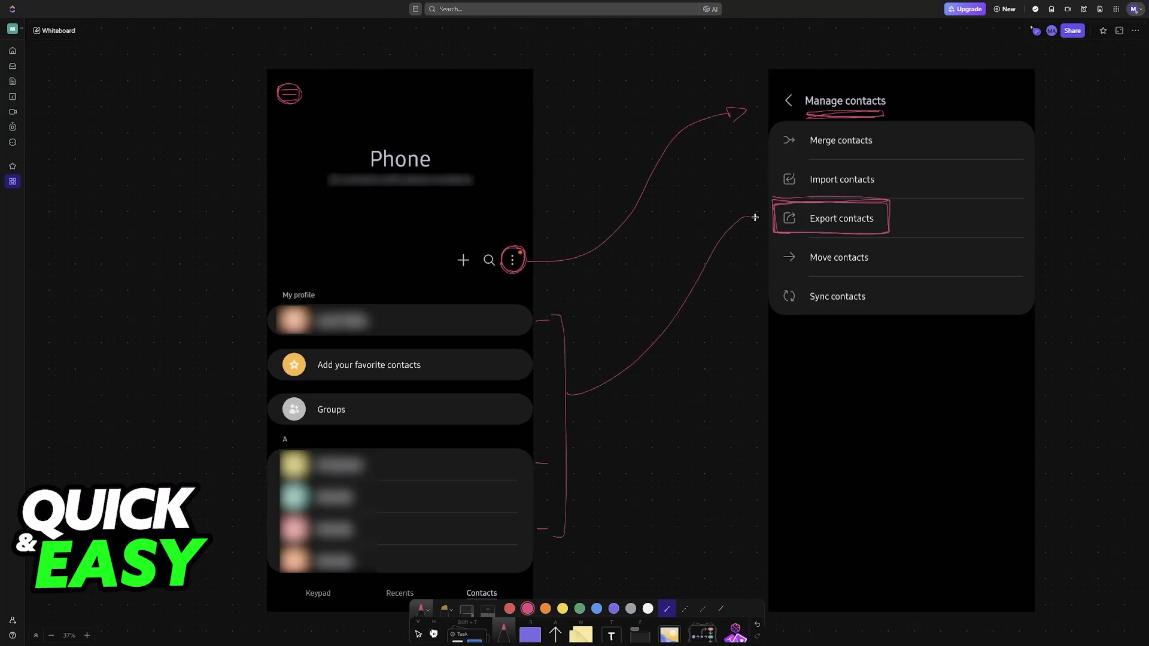
Handwrite 'SIM' over a blurred destination row and circle All contacts on the Export screenshot
click(841, 218)
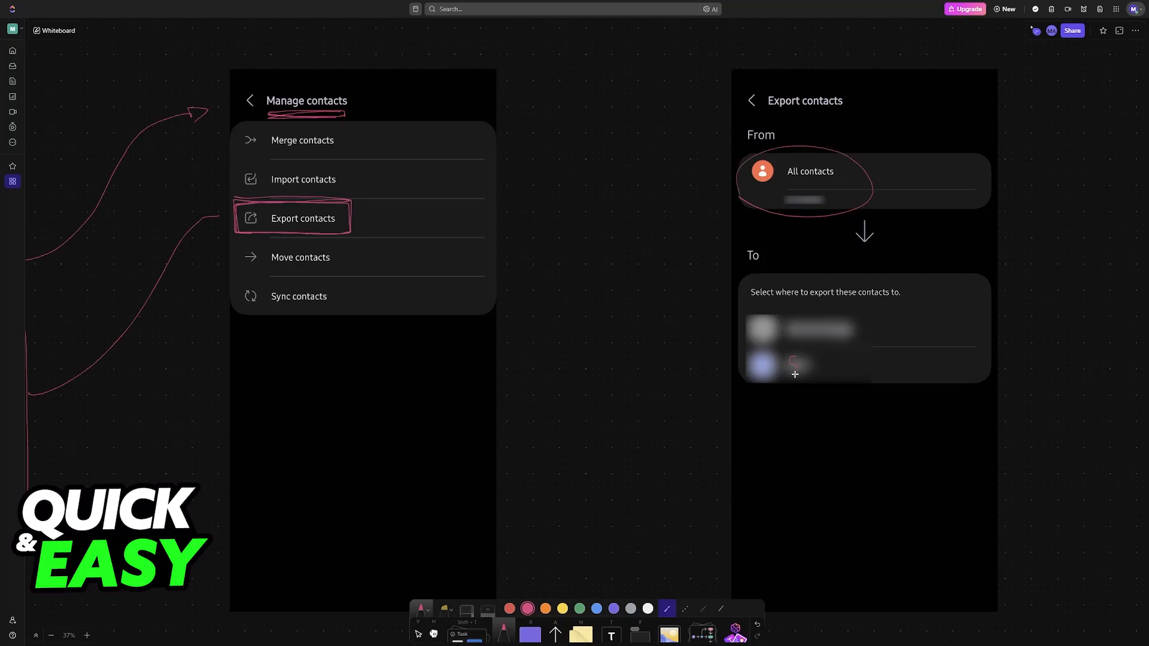
text(SIM)
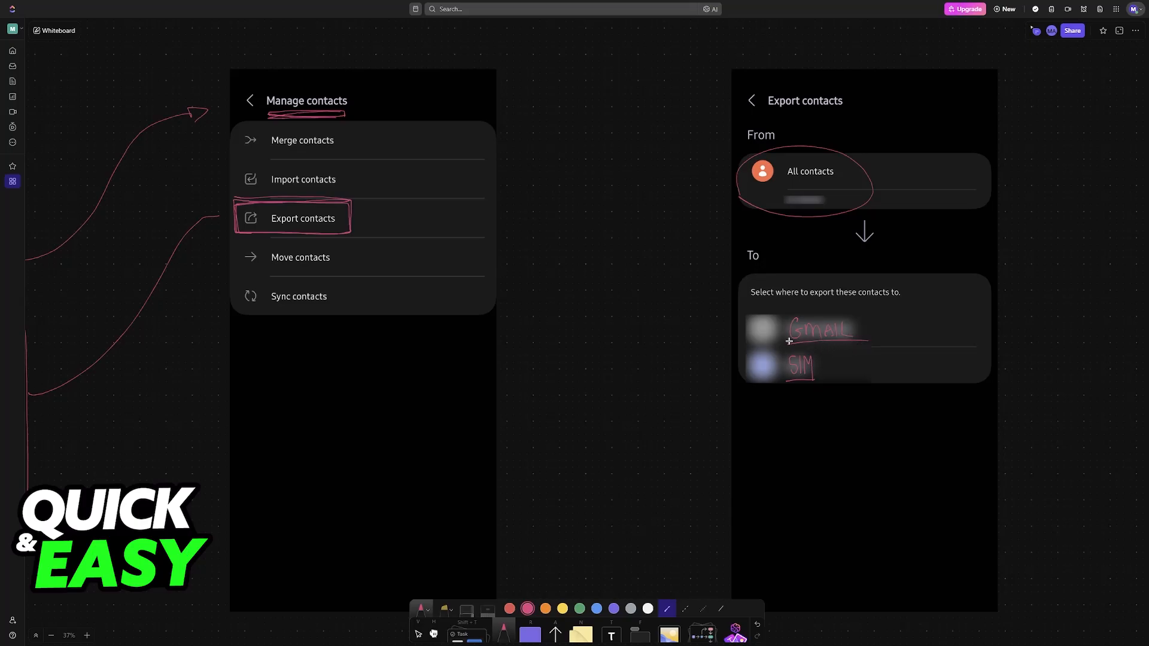
drag(784, 341, 828, 350)
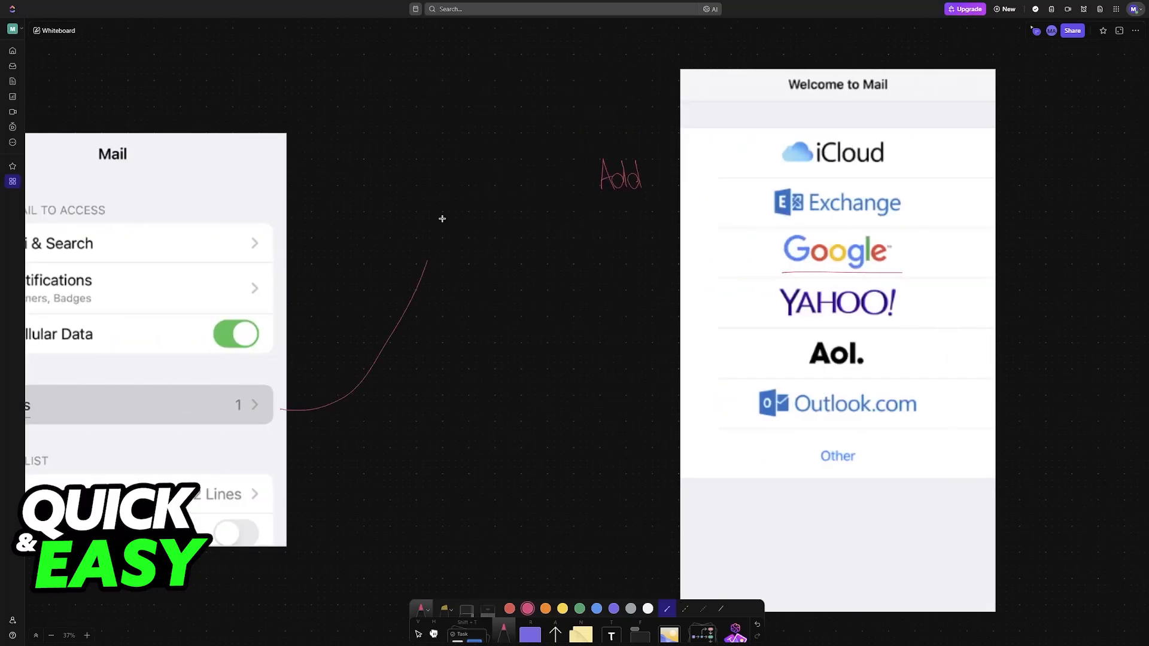
Draw an arrow from the Mail settings accounts row toward the Welcome to Mail provider list
drag(428, 272, 563, 168)
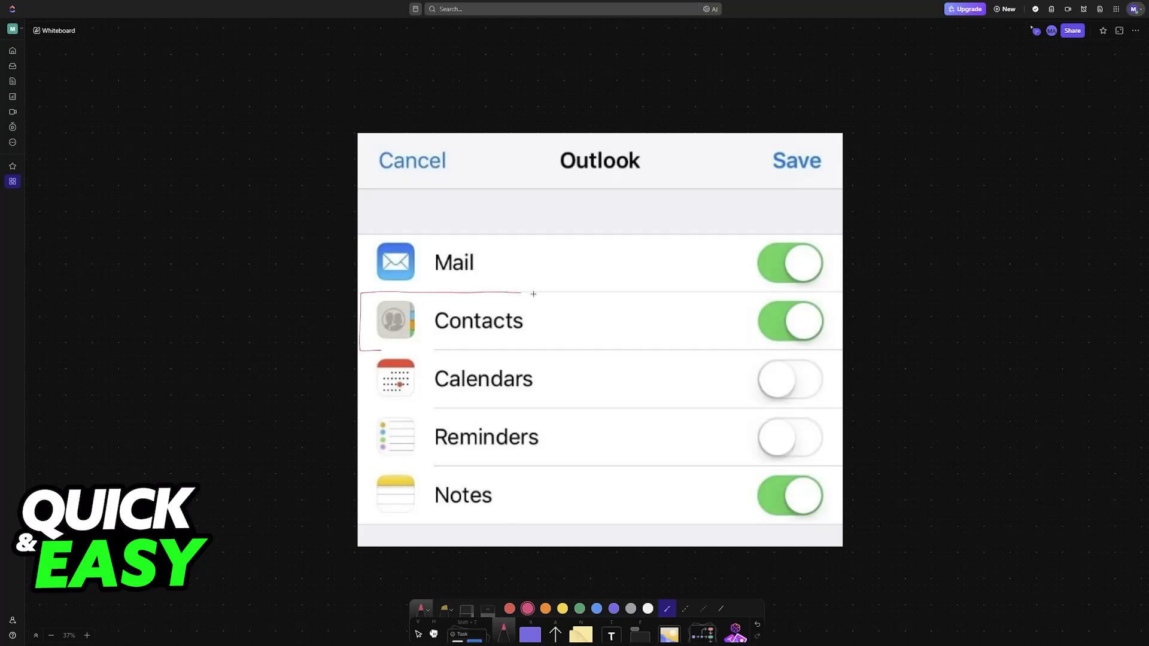
Draw a red rectangle around the Contacts toggle row on the Outlook account screenshot
drag(533, 293, 840, 348)
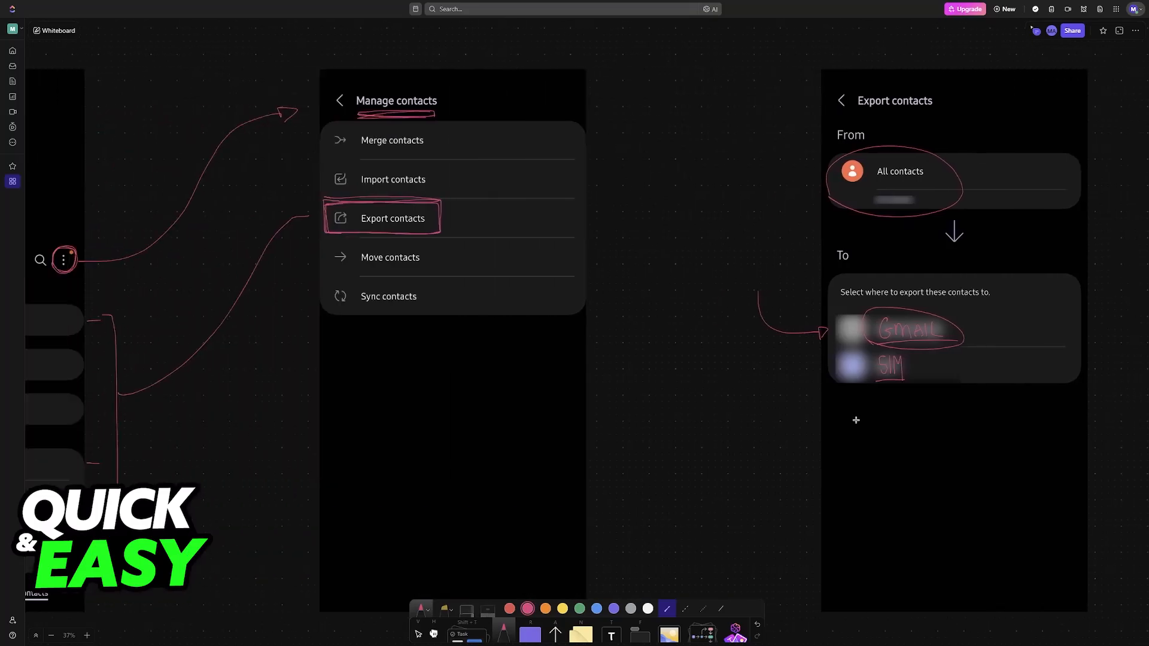
mouse_move(764, 356)
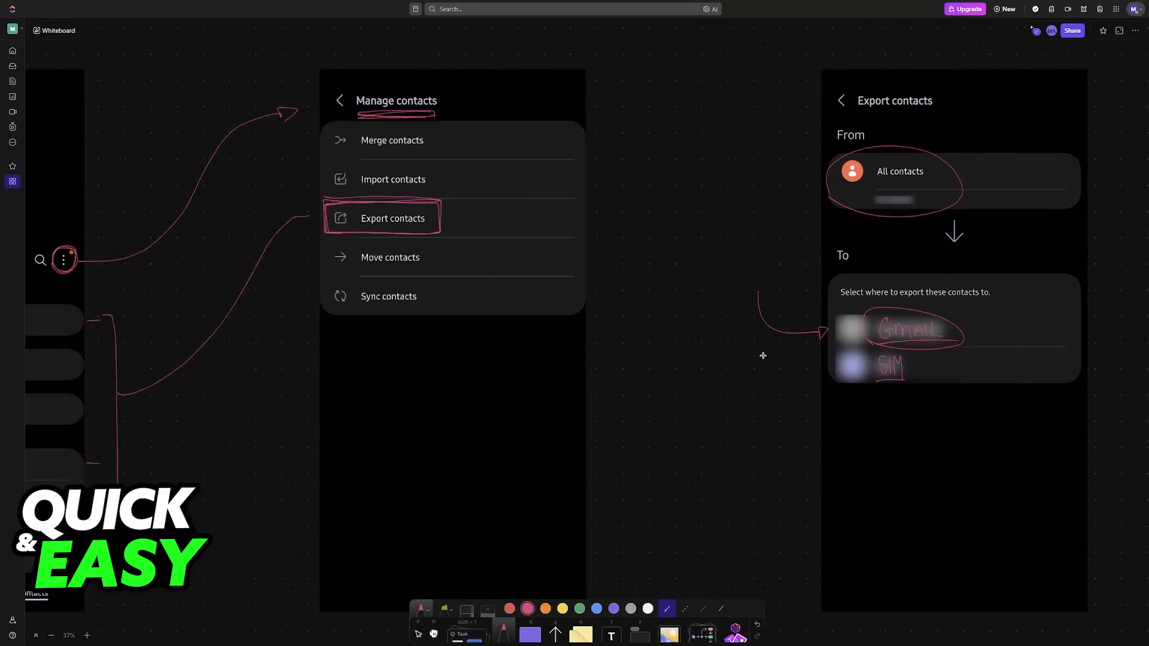
mouse_move(926, 306)
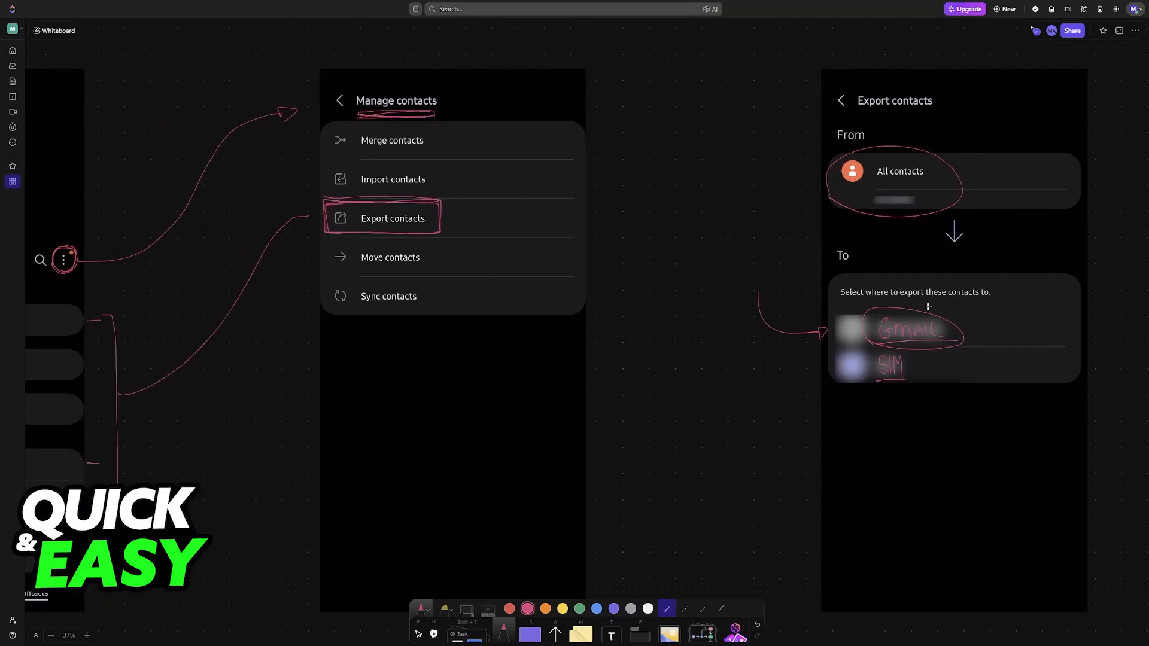